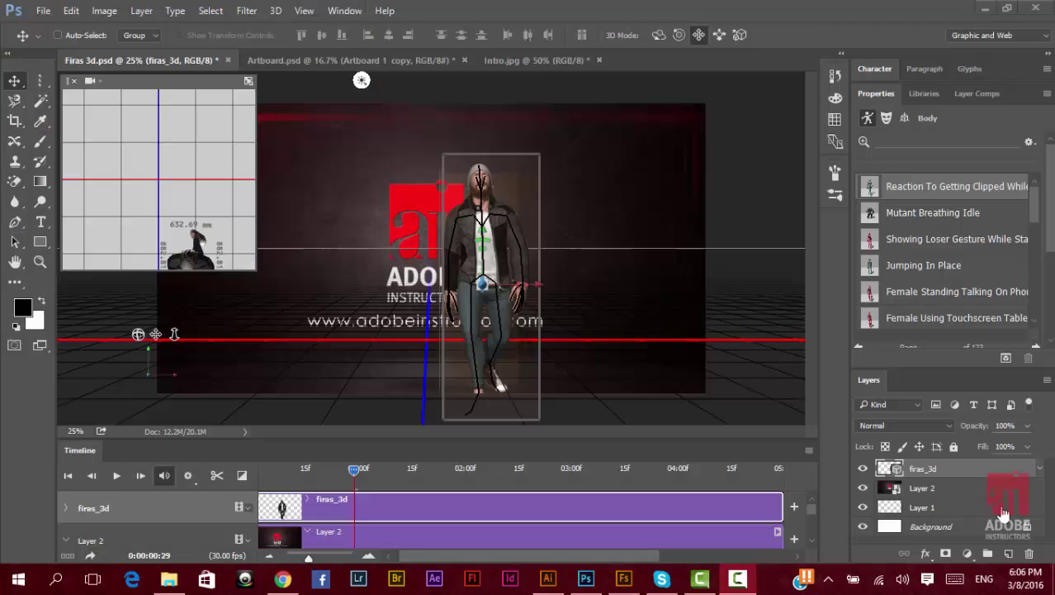
{"action": "mouse_move", "coordinate": [246, 11]}
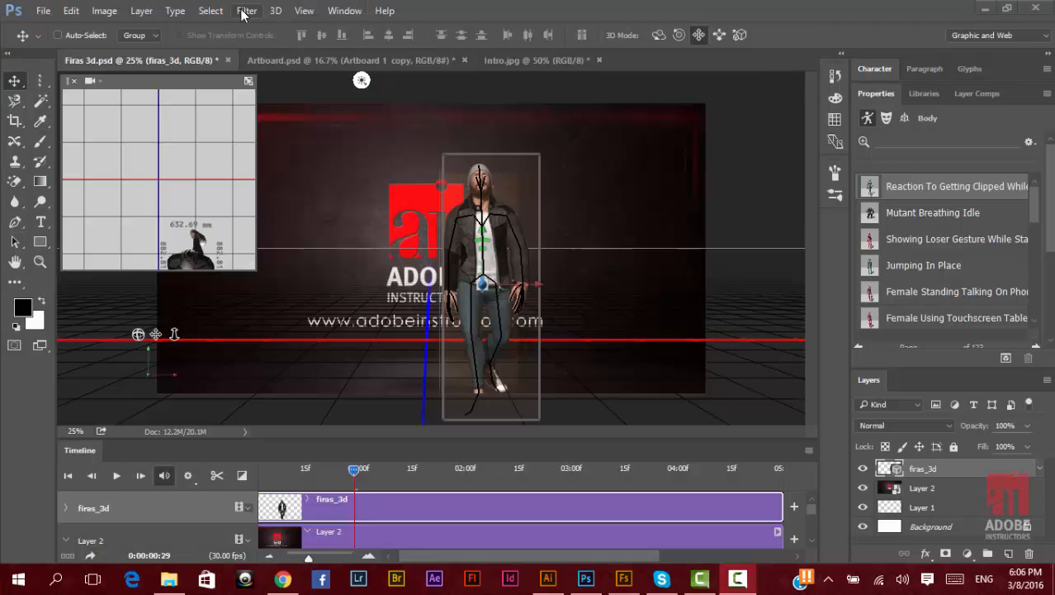
Check the Filter > Stylize list on the 3D character document, where Oil Paint is greyed out.
{"action": "left_click", "coordinate": [246, 11]}
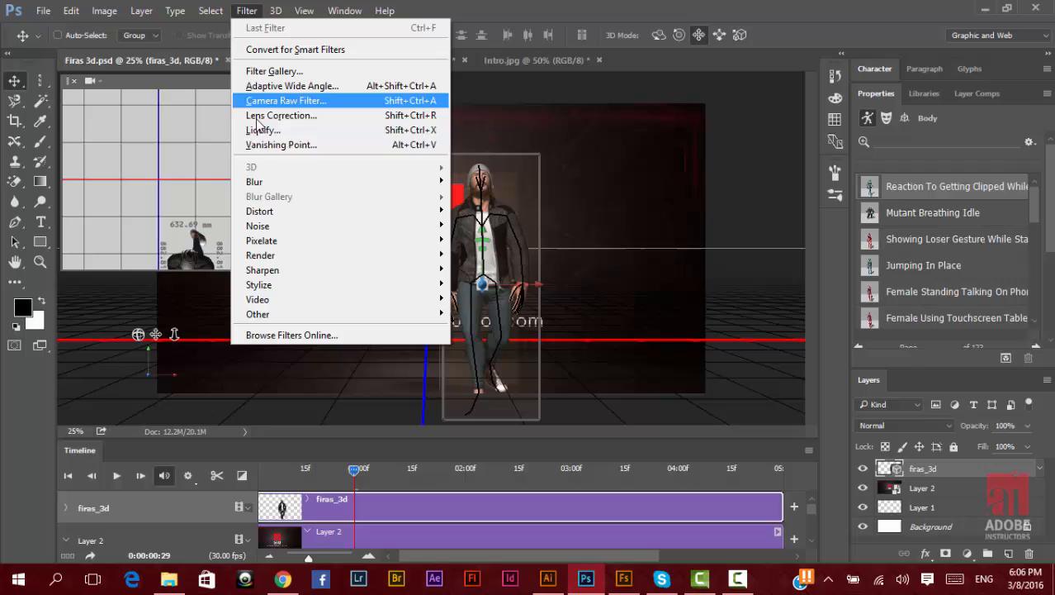
{"action": "mouse_move", "coordinate": [258, 299]}
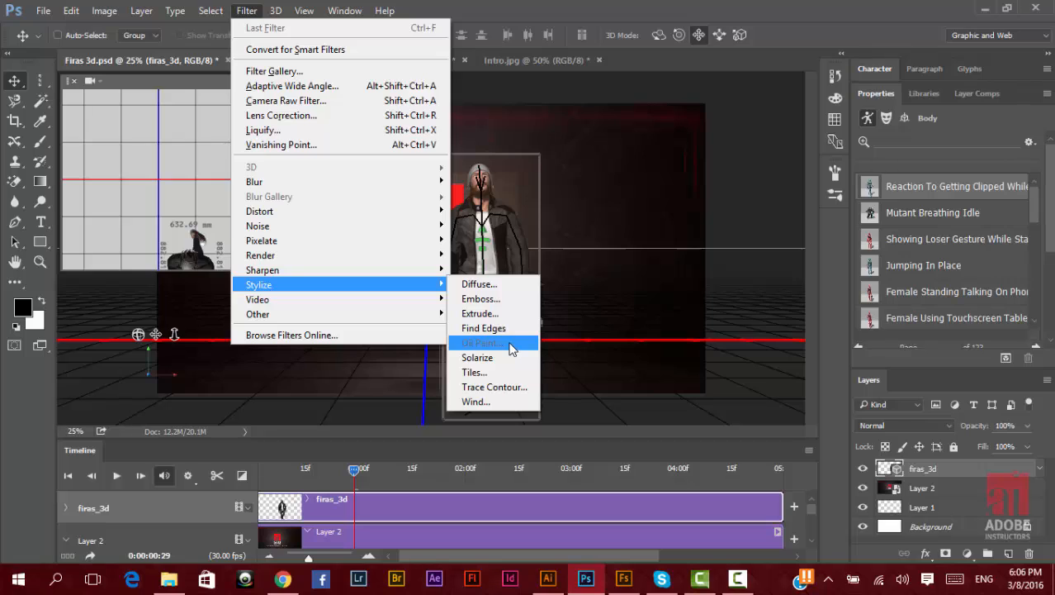
{"action": "mouse_move", "coordinate": [494, 346]}
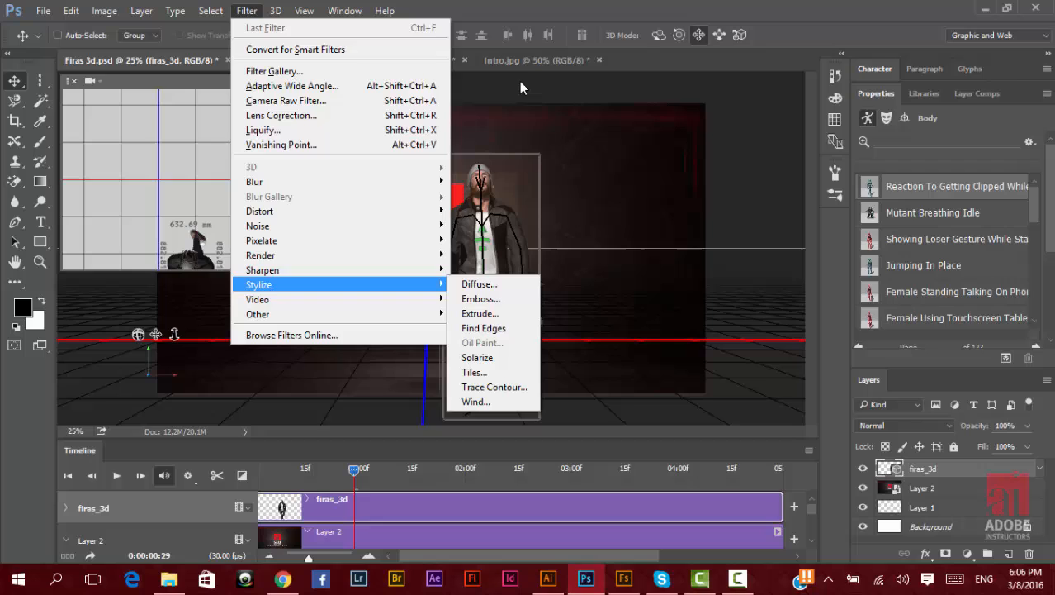
Make Intro.jpg the active document and check that Oil Paint is still greyed out under Stylize.
{"action": "left_click", "coordinate": [537, 59]}
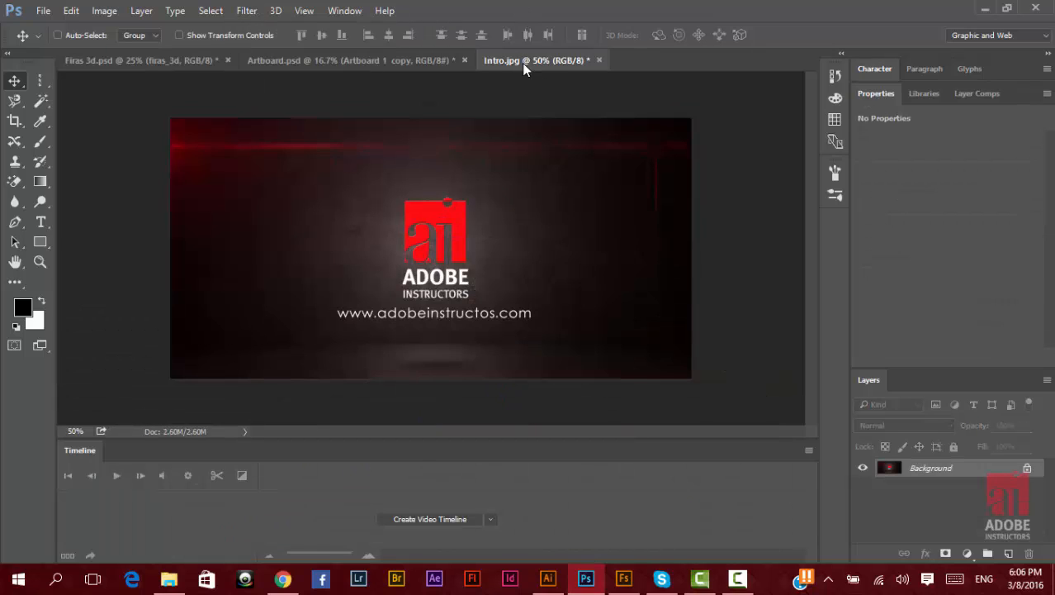
{"action": "mouse_move", "coordinate": [246, 11]}
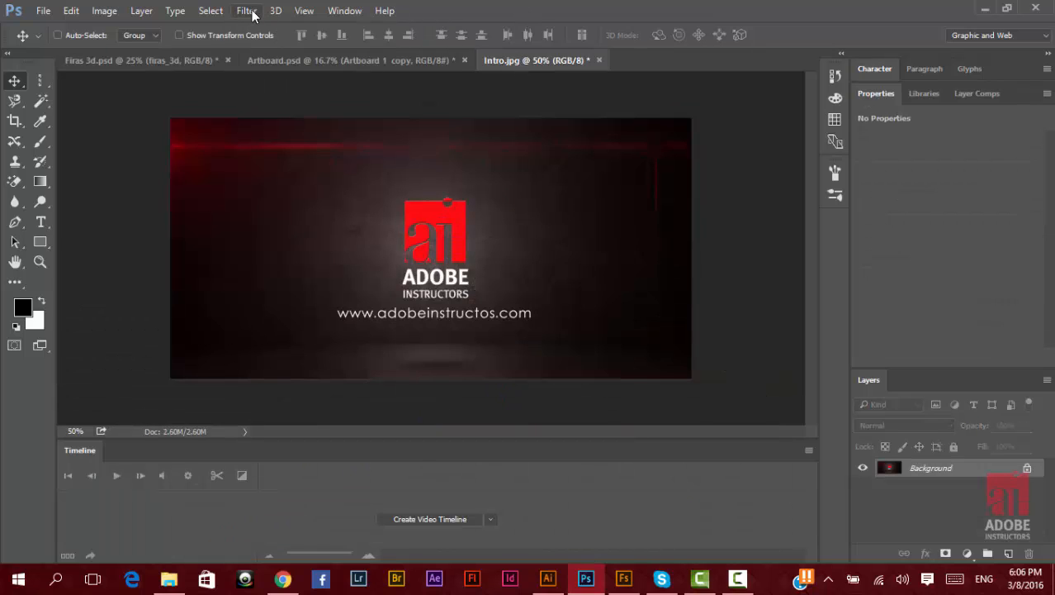
{"action": "left_click", "coordinate": [246, 11]}
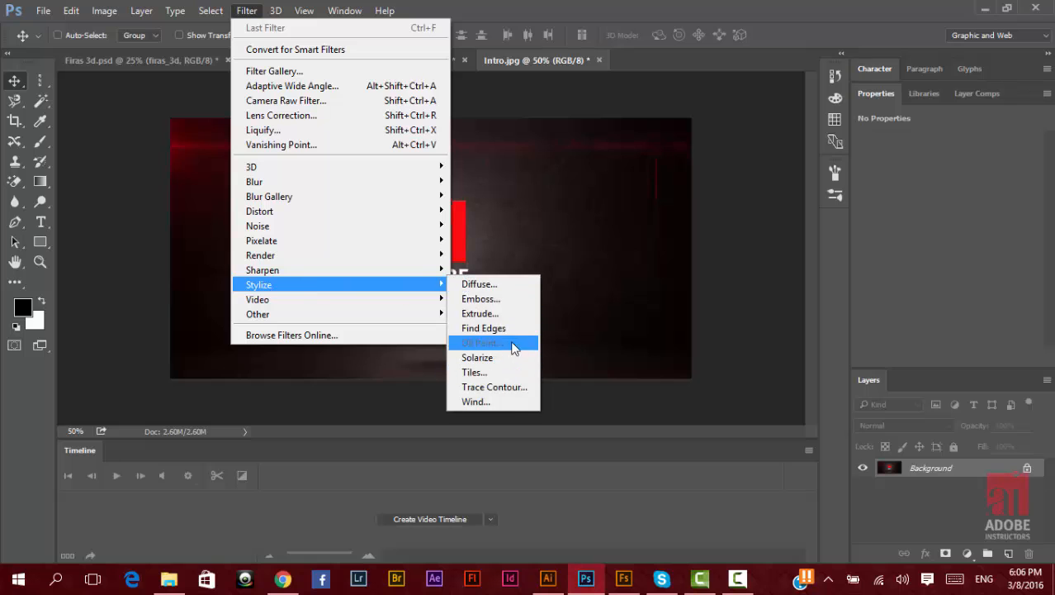
{"action": "mouse_move", "coordinate": [667, 6]}
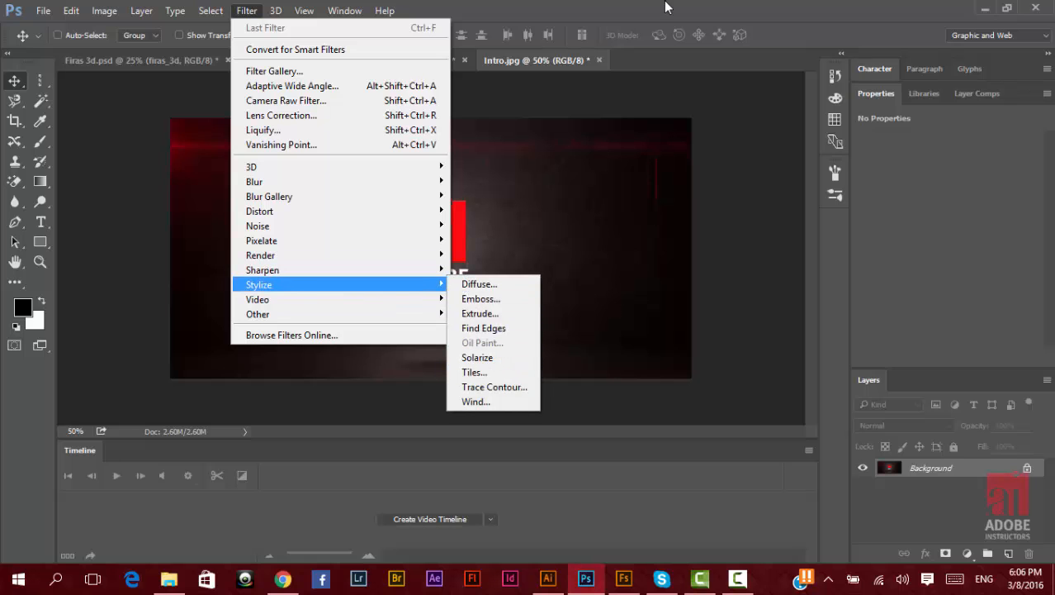
Turn on Use OpenCL in the Performance preferences' Advanced Graphics Processor Settings.
{"action": "left_click", "coordinate": [71, 11]}
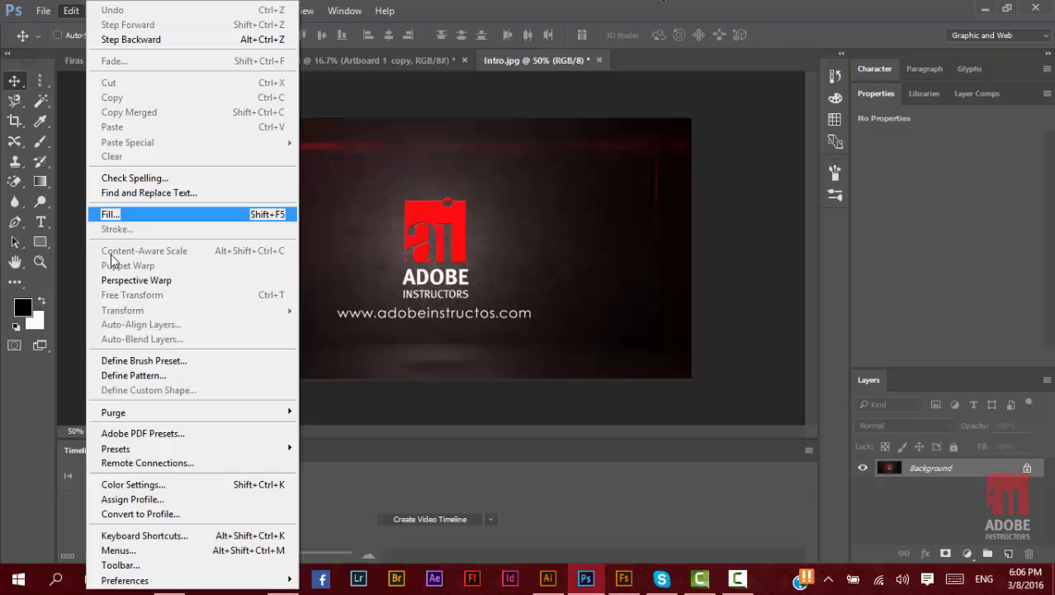
{"action": "mouse_move", "coordinate": [125, 580]}
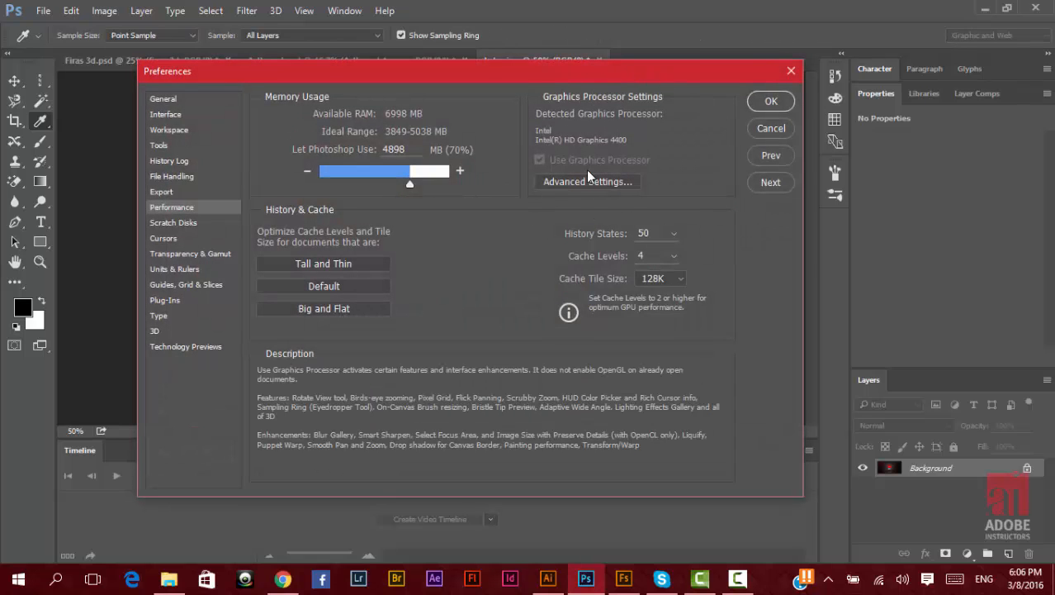
{"action": "left_click", "coordinate": [588, 181]}
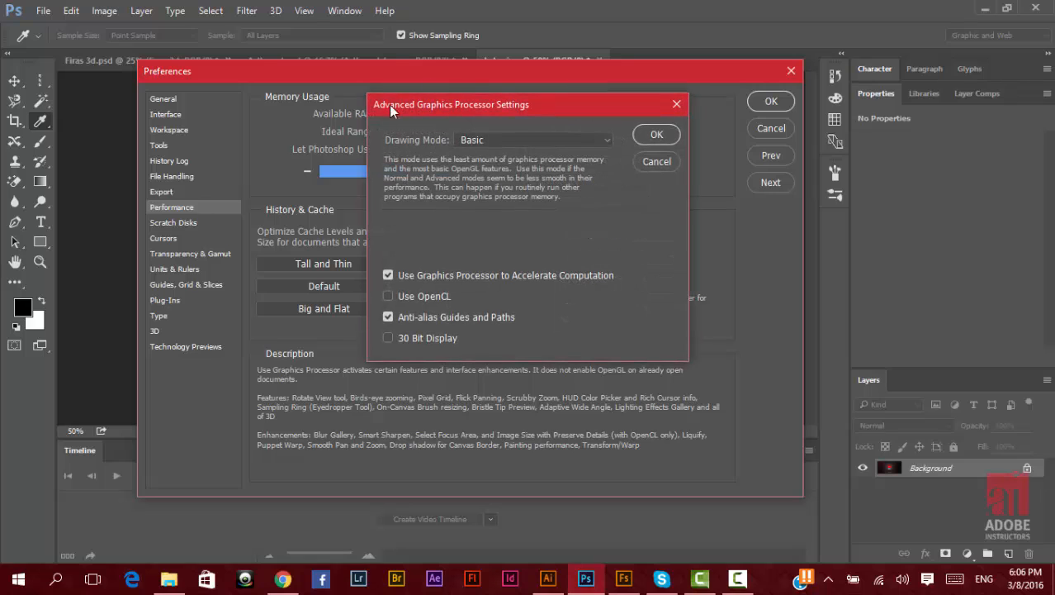
{"action": "mouse_move", "coordinate": [390, 301]}
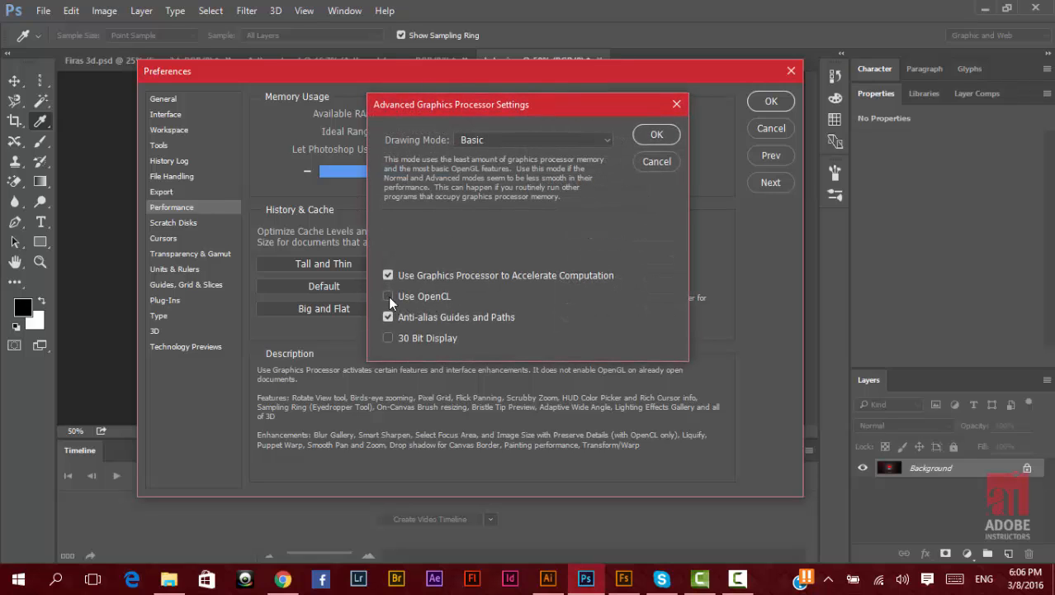
{"action": "mouse_move", "coordinate": [388, 297]}
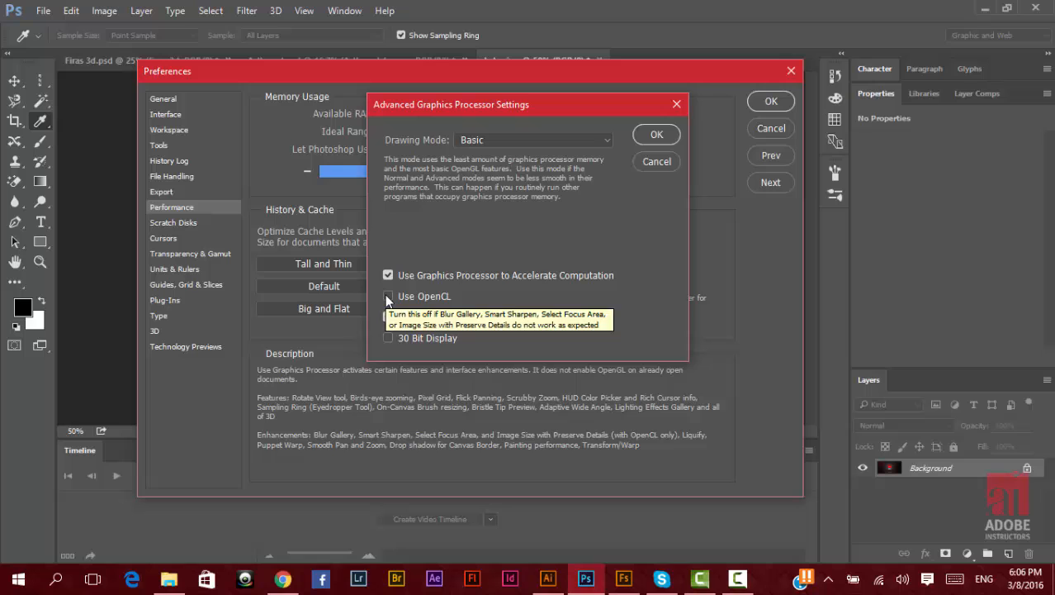
{"action": "left_click", "coordinate": [389, 296]}
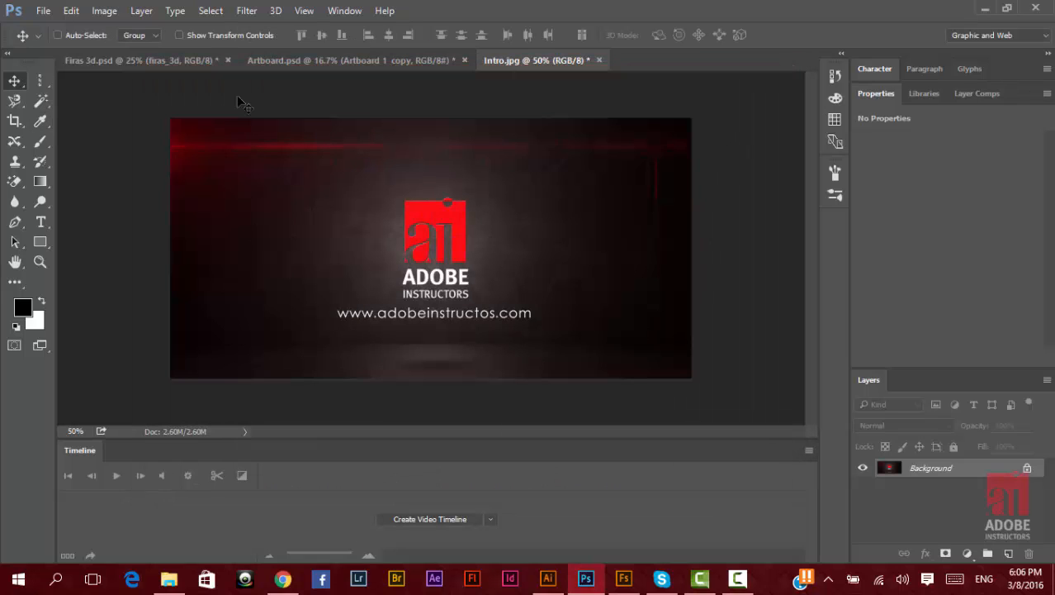
{"action": "mouse_move", "coordinate": [256, 19]}
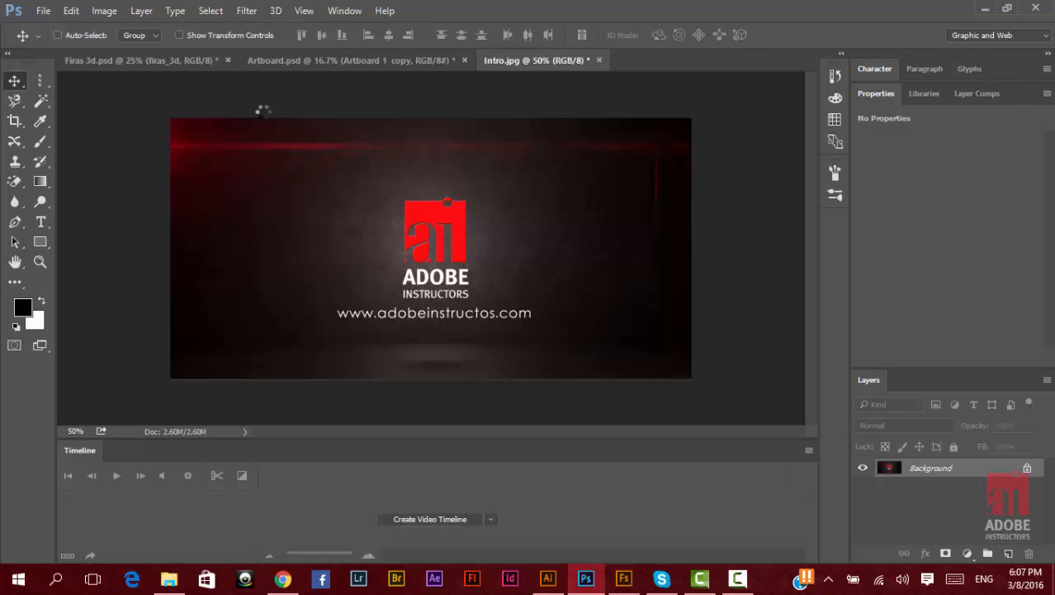
Check the Filter > Stylize list on Intro.jpg, where Oil Paint is now enabled.
{"action": "left_click", "coordinate": [246, 11]}
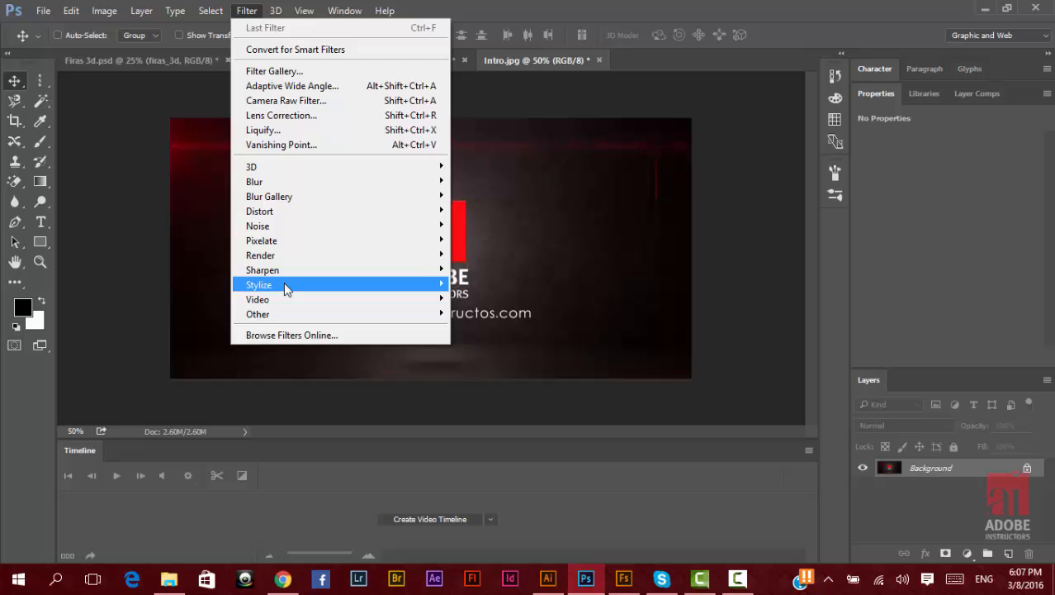
{"action": "mouse_move", "coordinate": [289, 284]}
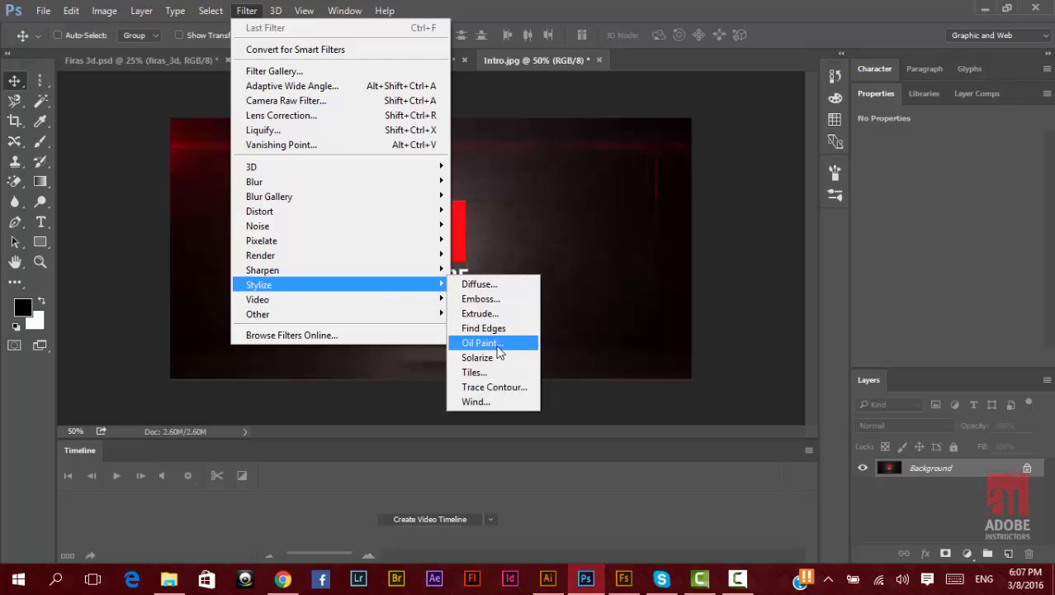
Apply Oil Paint to Intro.jpg with stylization 3.0, cleanliness 4.6 and scale 3.0.
{"action": "left_click", "coordinate": [481, 343]}
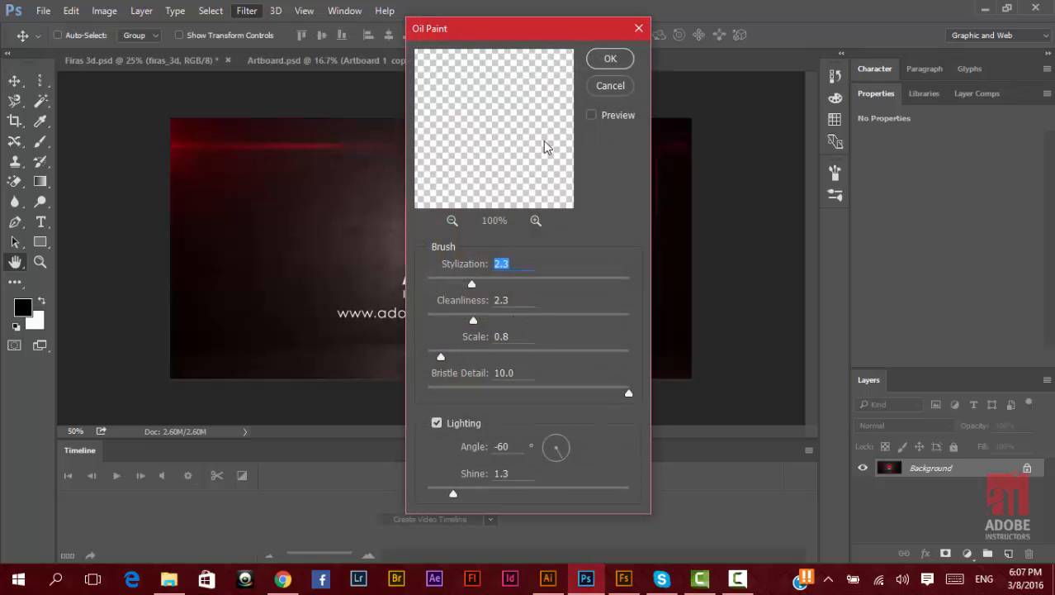
{"action": "mouse_move", "coordinate": [532, 233]}
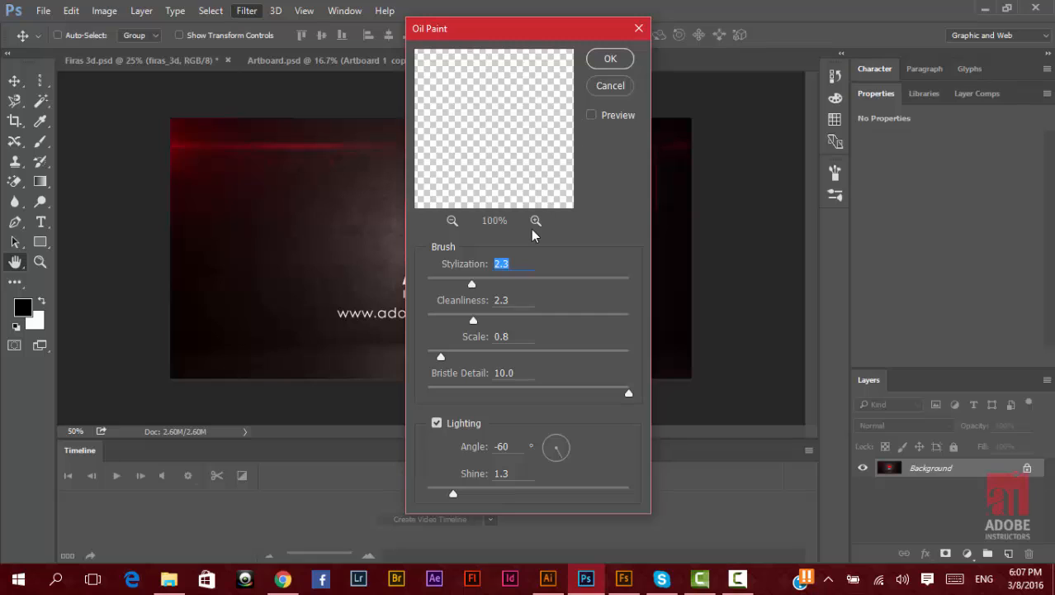
{"action": "mouse_move", "coordinate": [601, 20]}
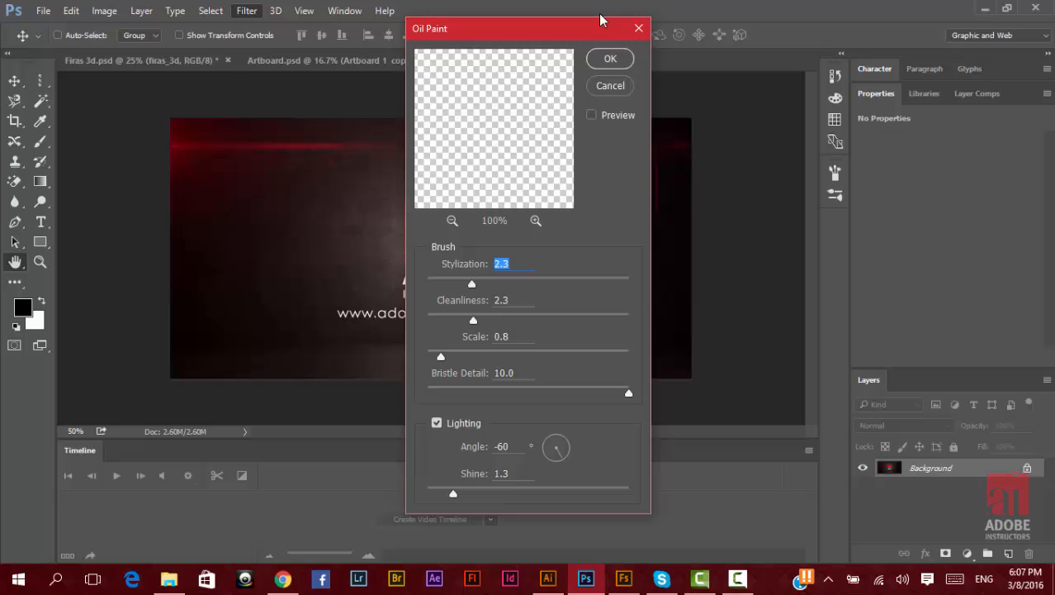
{"action": "mouse_move", "coordinate": [603, 25]}
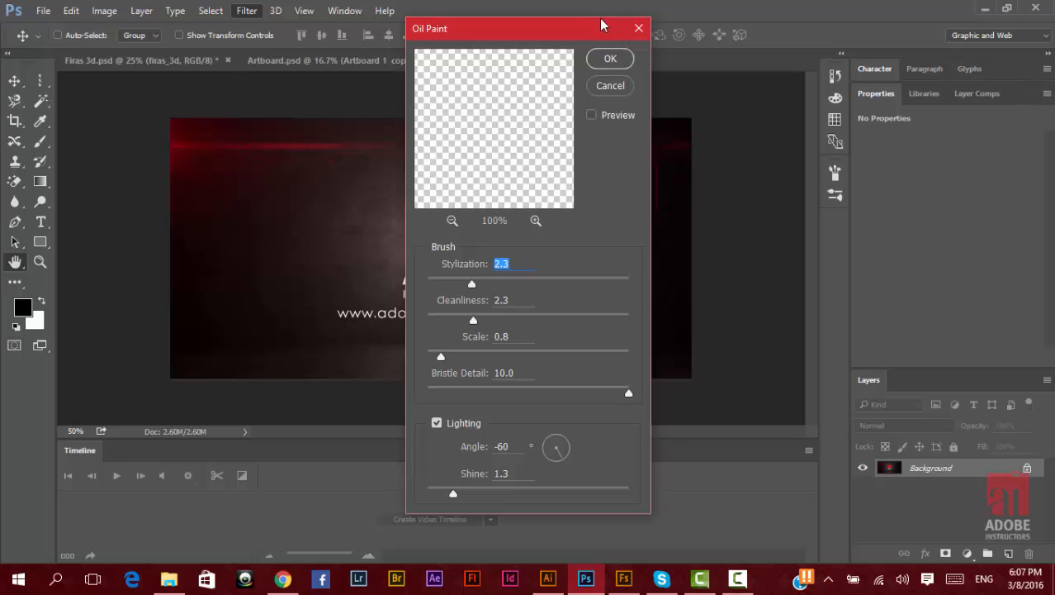
{"action": "left_click", "coordinate": [591, 114]}
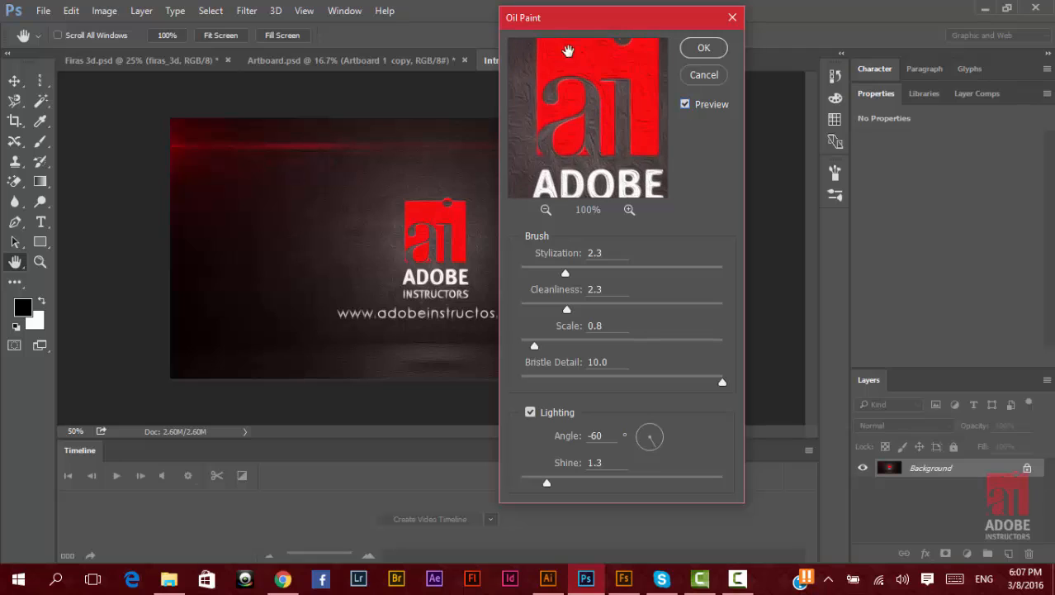
{"action": "left_click_drag", "start_coordinate": [565, 272], "coordinate": [598, 273]}
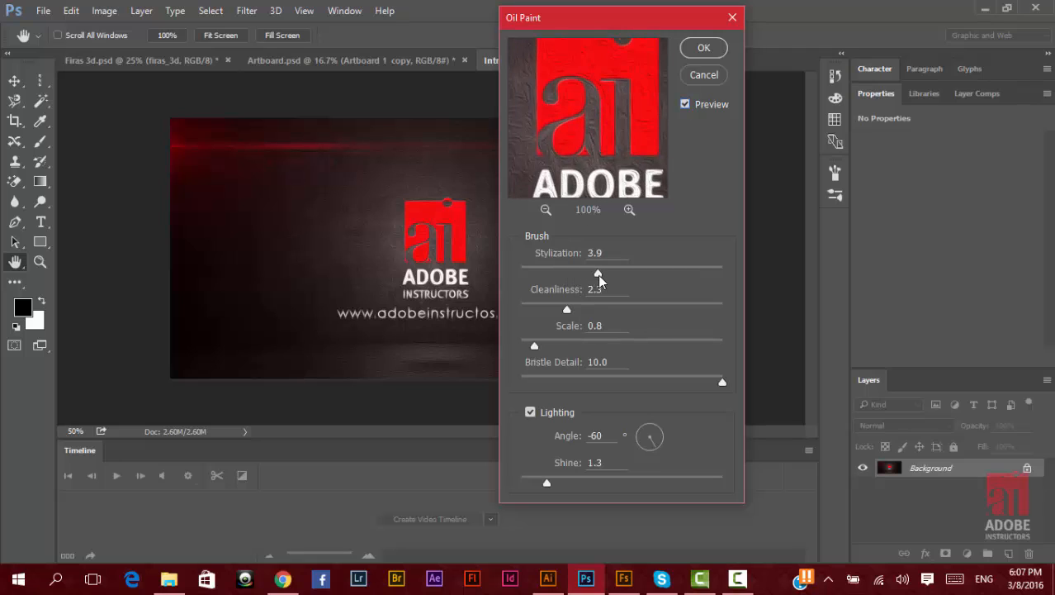
{"action": "left_click_drag", "start_coordinate": [599, 273], "coordinate": [581, 274]}
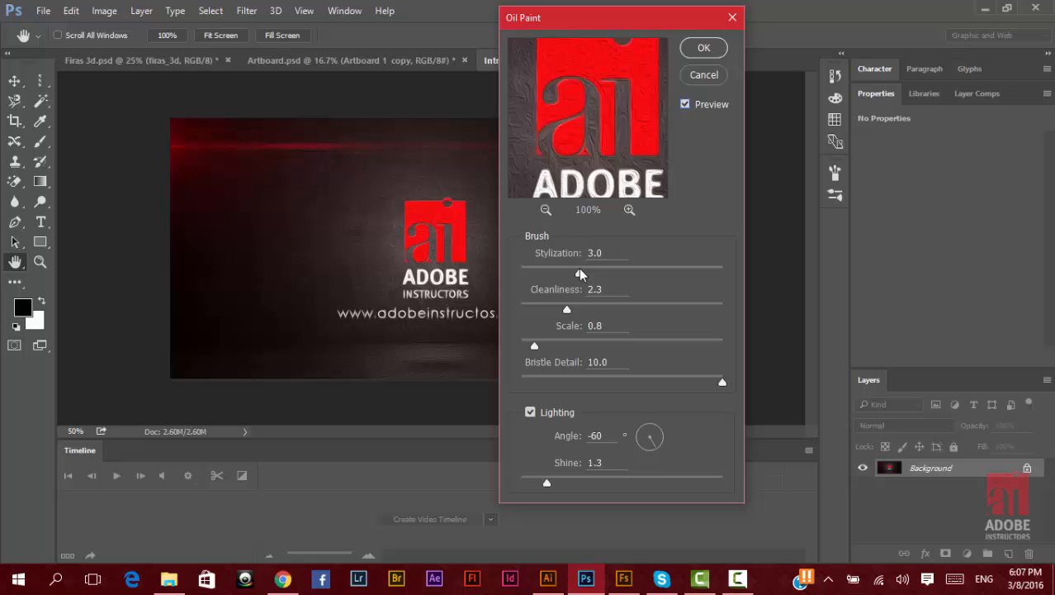
{"action": "left_click_drag", "start_coordinate": [566, 309], "coordinate": [589, 309]}
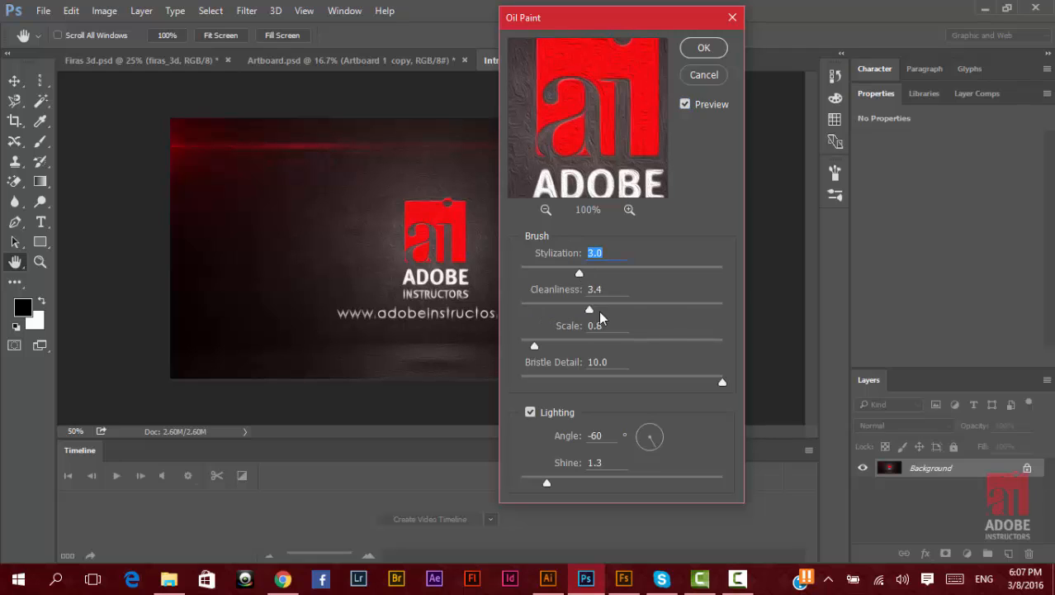
{"action": "left_click_drag", "start_coordinate": [589, 309], "coordinate": [614, 309]}
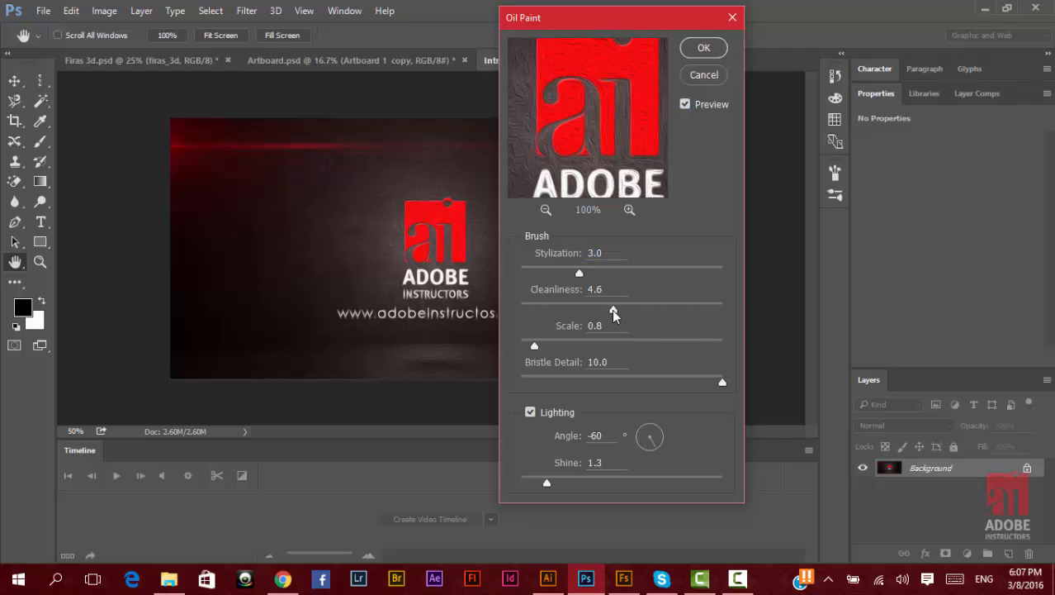
{"action": "left_click_drag", "start_coordinate": [534, 344], "coordinate": [521, 344]}
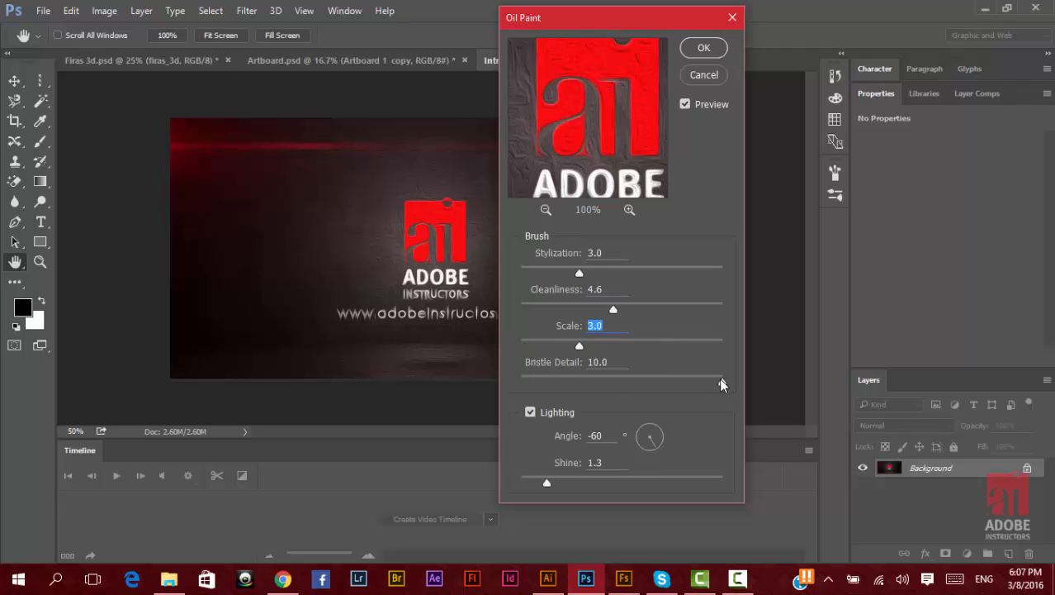
{"action": "left_click", "coordinate": [704, 47]}
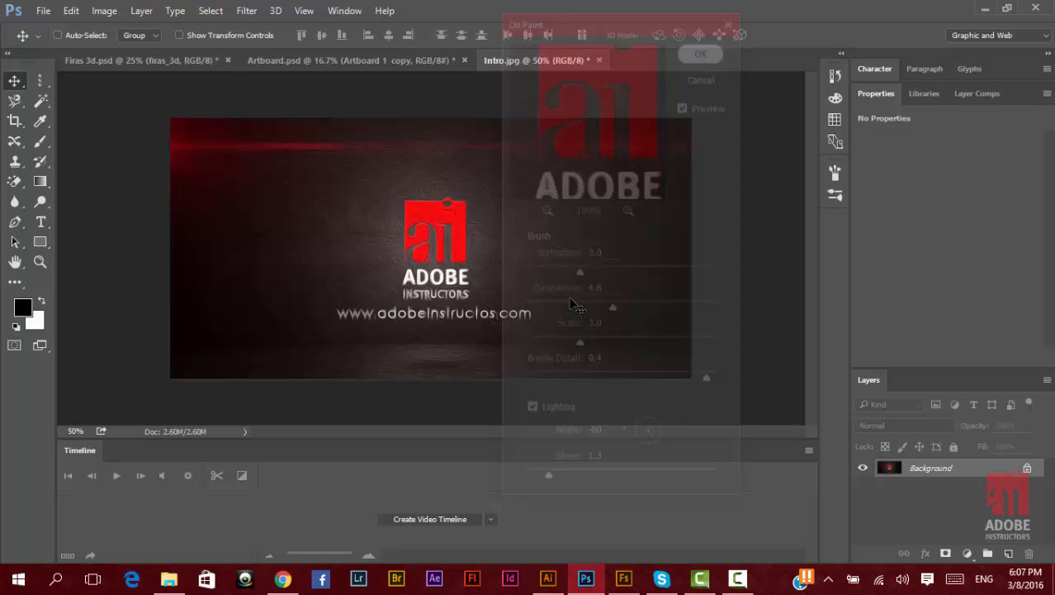